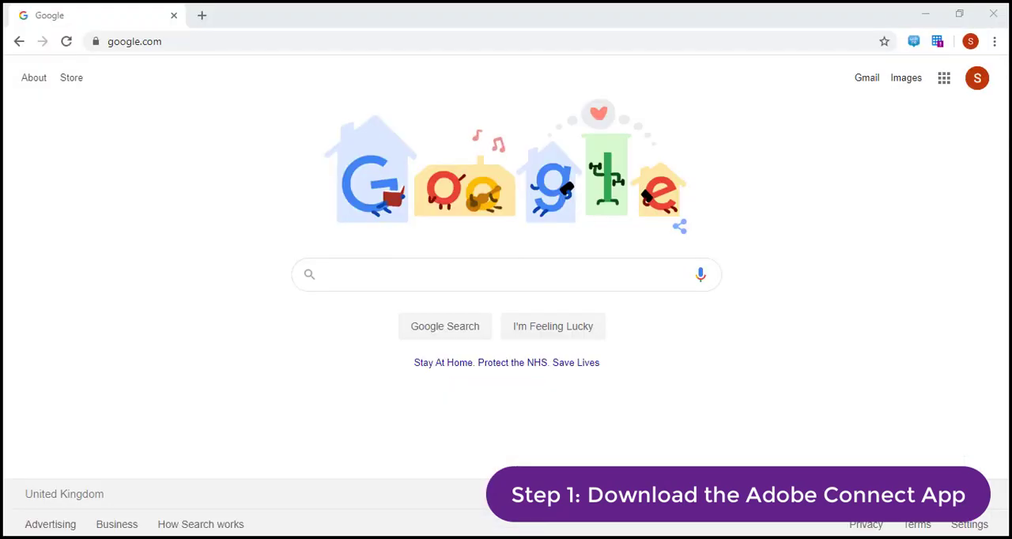
Download ConnectSetup.exe by entering adobe.com/go/Connectsetup in Chrome's address bar.
{"action": "left_click", "coordinate": [134, 41]}
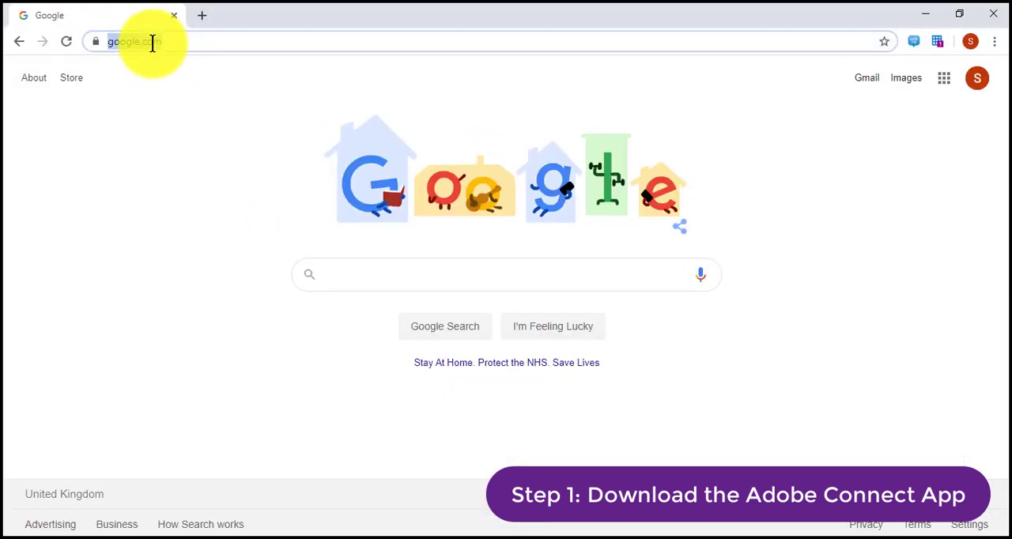
{"action": "type", "text": "http://www.adobe.com/go/Connectsetup"}
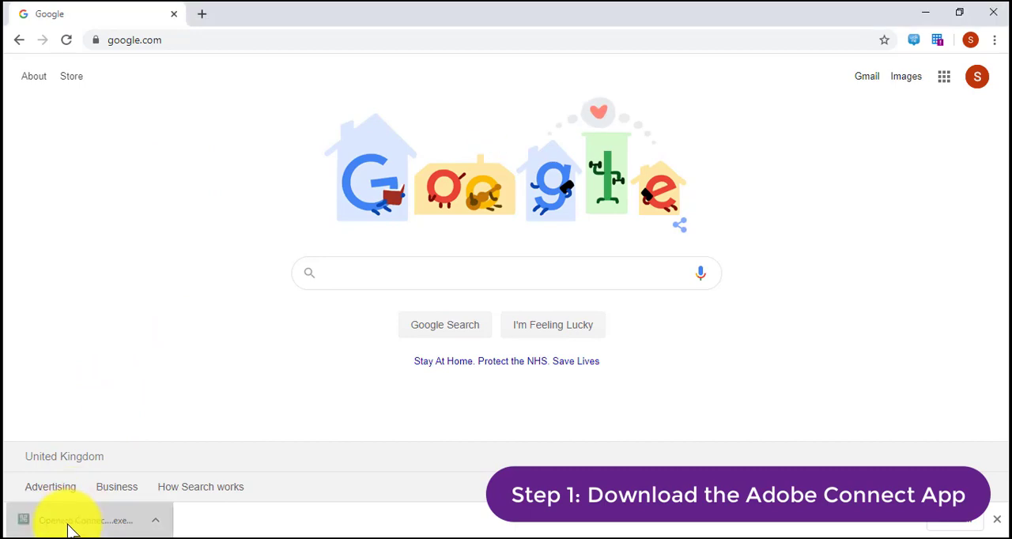
Run ConnectSetup.exe, install Adobe Connect, and create a desktop shortcut.
{"action": "left_click", "coordinate": [67, 521]}
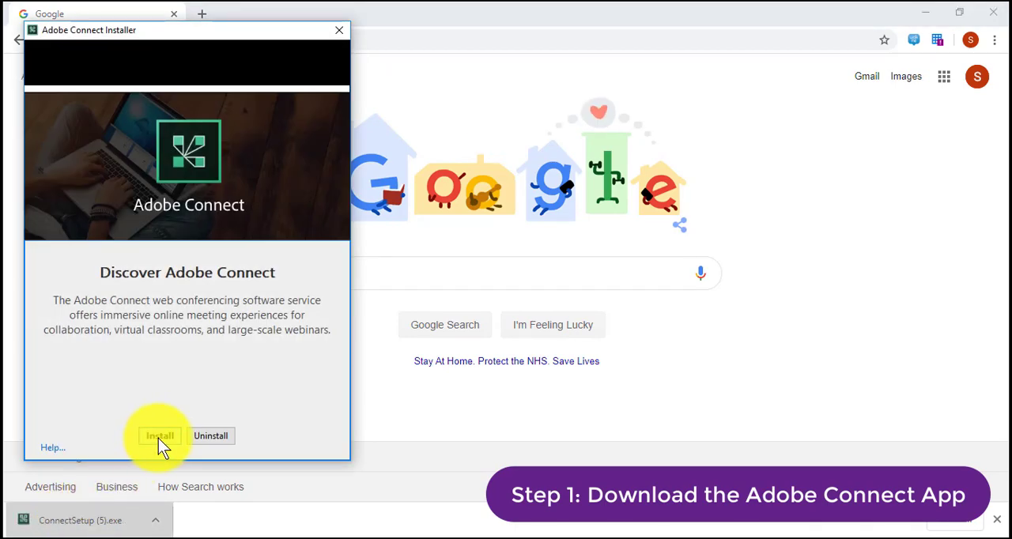
{"action": "left_click", "coordinate": [159, 436]}
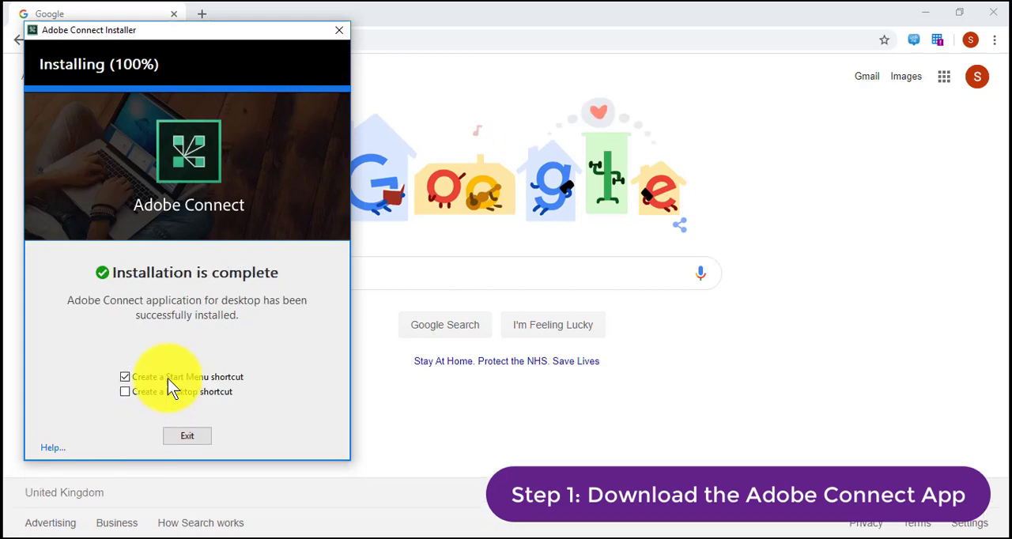
{"action": "left_click", "coordinate": [187, 435]}
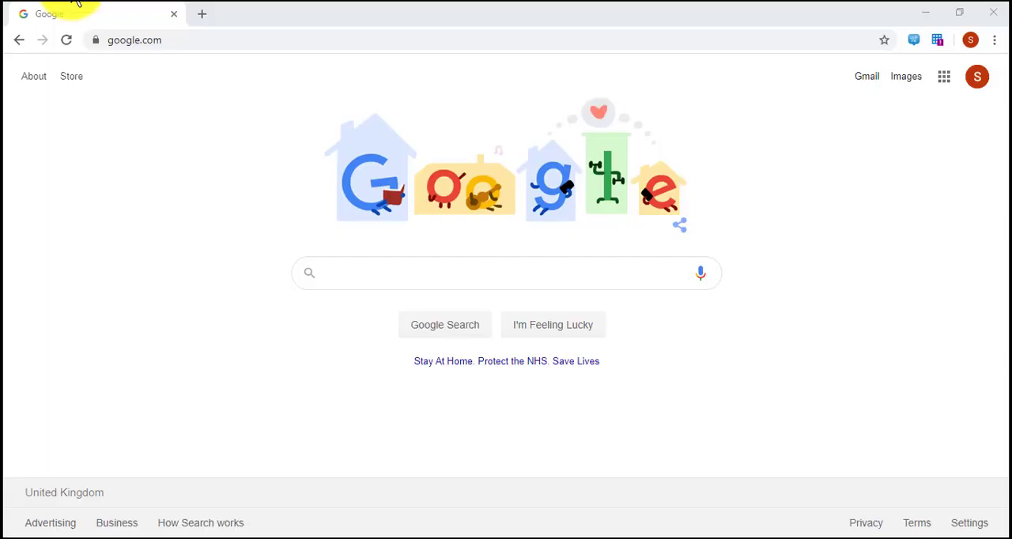
Go to collab8.adobeconnect.com's meeting_test.htm page and run the diagnostic test.
{"action": "left_click", "coordinate": [134, 40]}
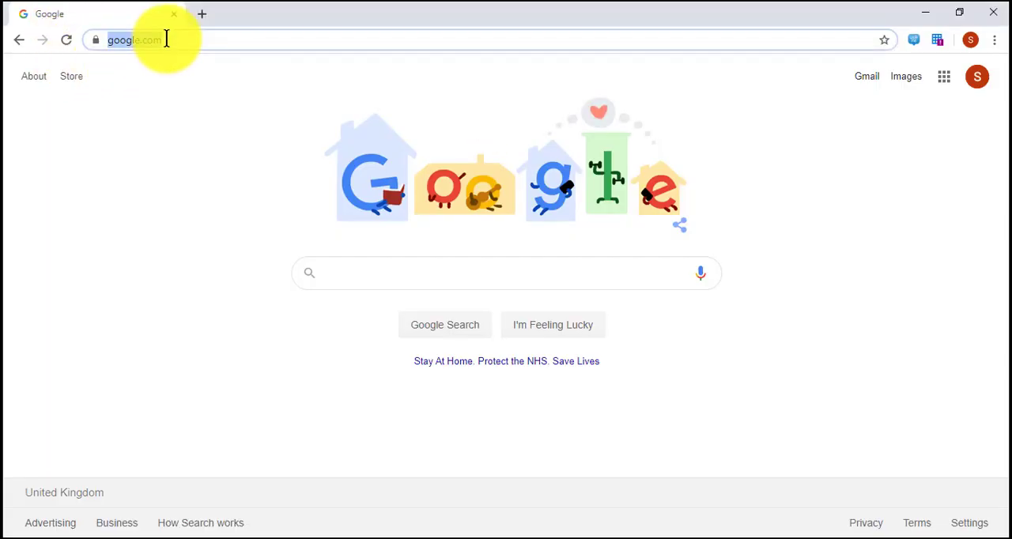
{"action": "type", "text": "collab8.adobeconnect.com/common/help/en/support/meeting_test.htm"}
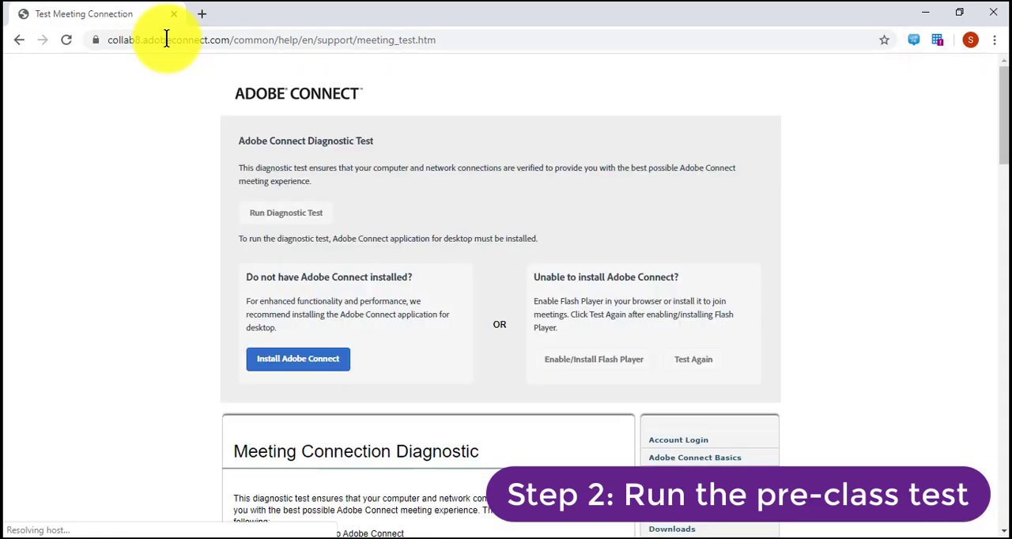
{"action": "mouse_move", "coordinate": [162, 220]}
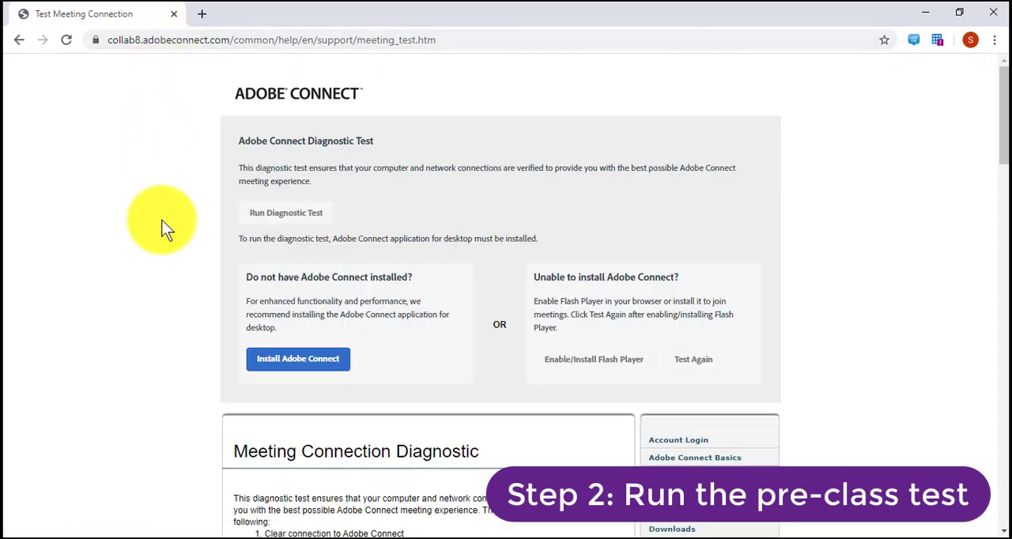
{"action": "mouse_move", "coordinate": [286, 213]}
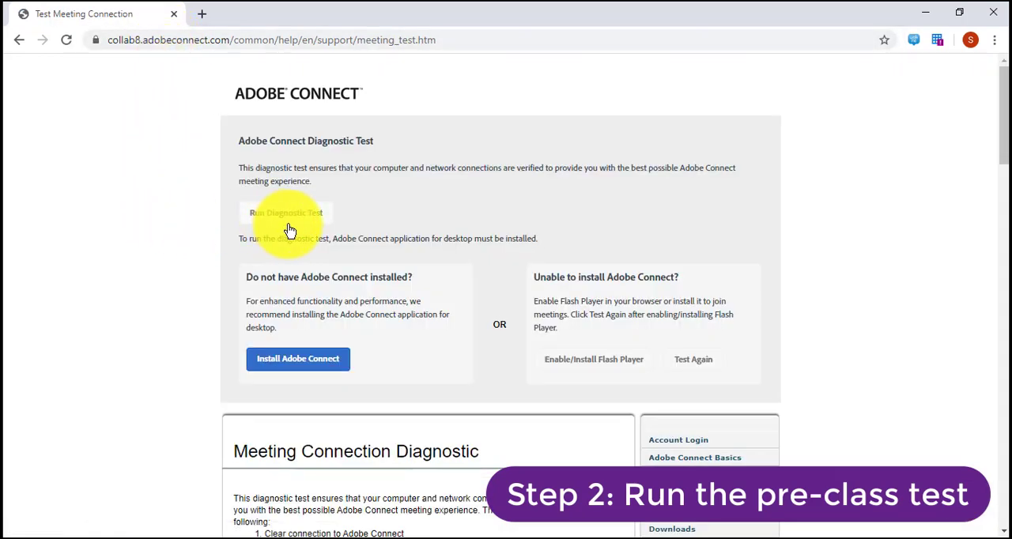
{"action": "left_click", "coordinate": [286, 213]}
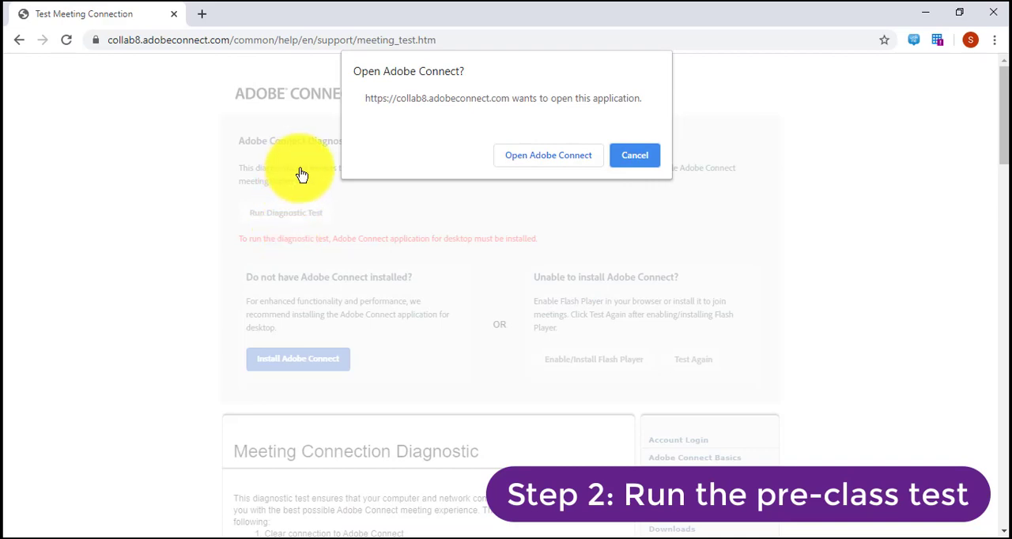
Allow the page to launch Adobe Connect, then expand Details once both checks pass.
{"action": "left_click", "coordinate": [548, 155]}
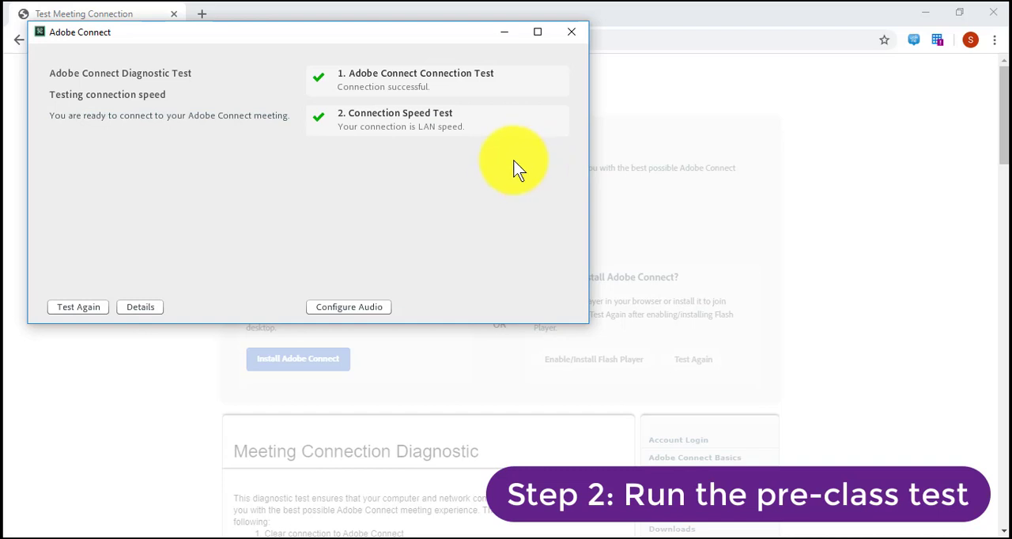
{"action": "mouse_move", "coordinate": [294, 155]}
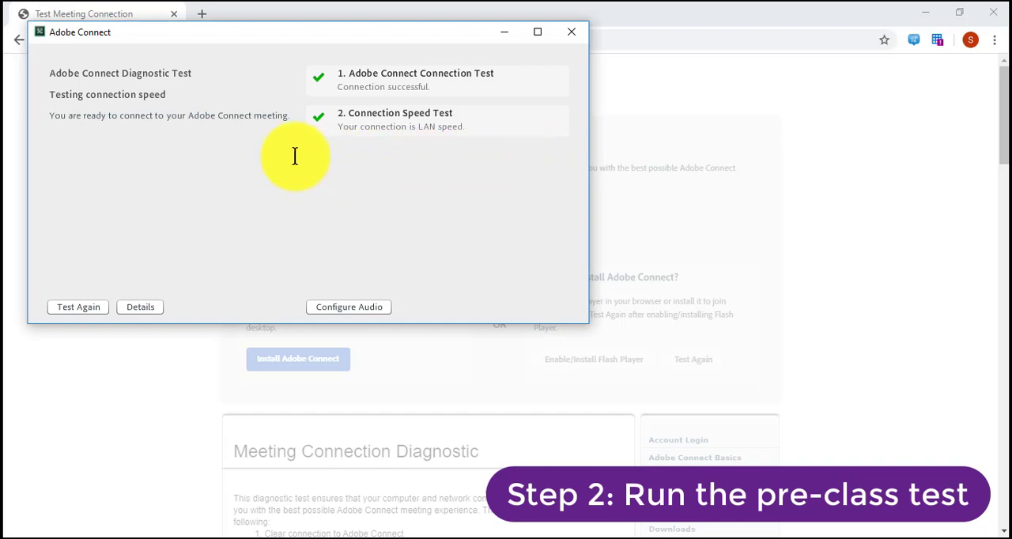
{"action": "mouse_move", "coordinate": [291, 85]}
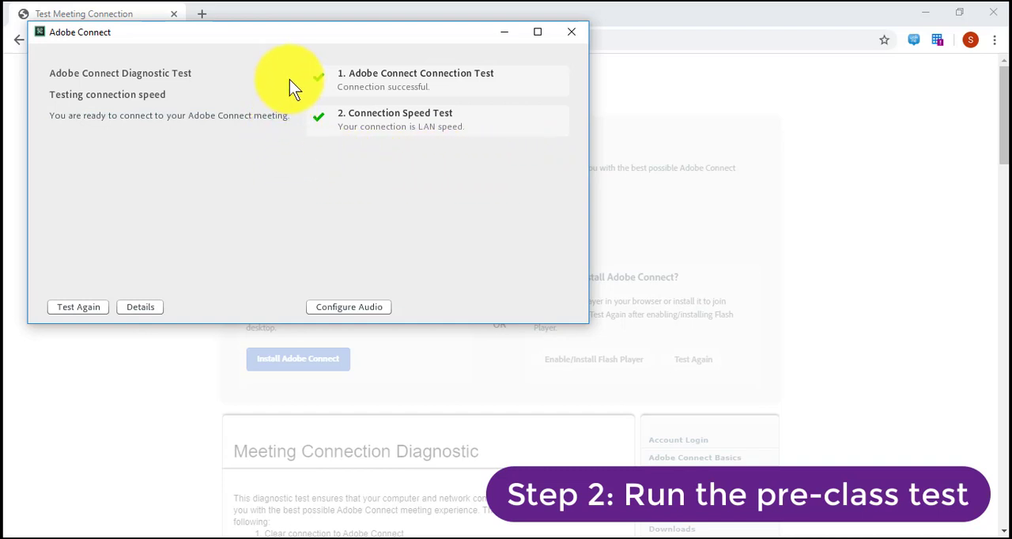
{"action": "mouse_move", "coordinate": [296, 95]}
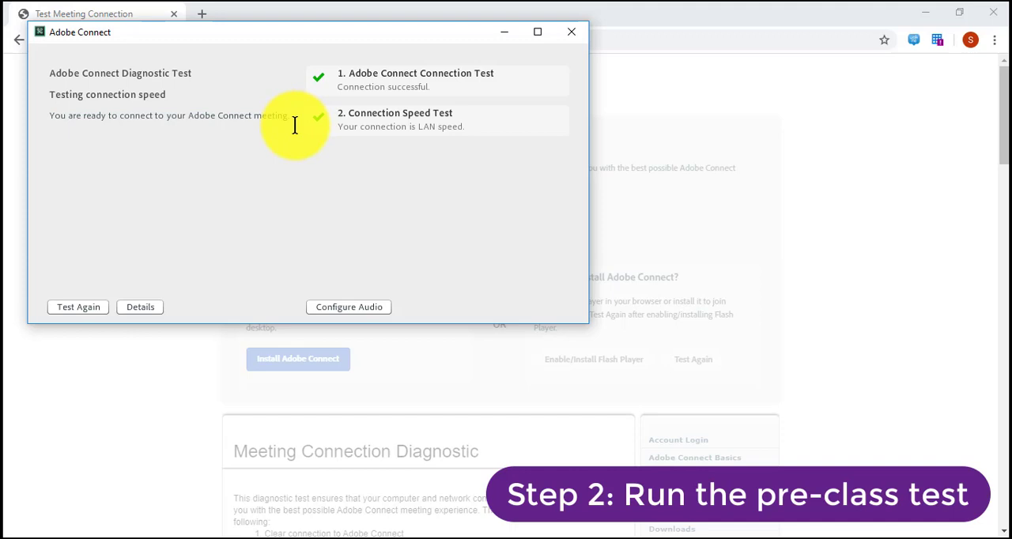
{"action": "mouse_move", "coordinate": [205, 276]}
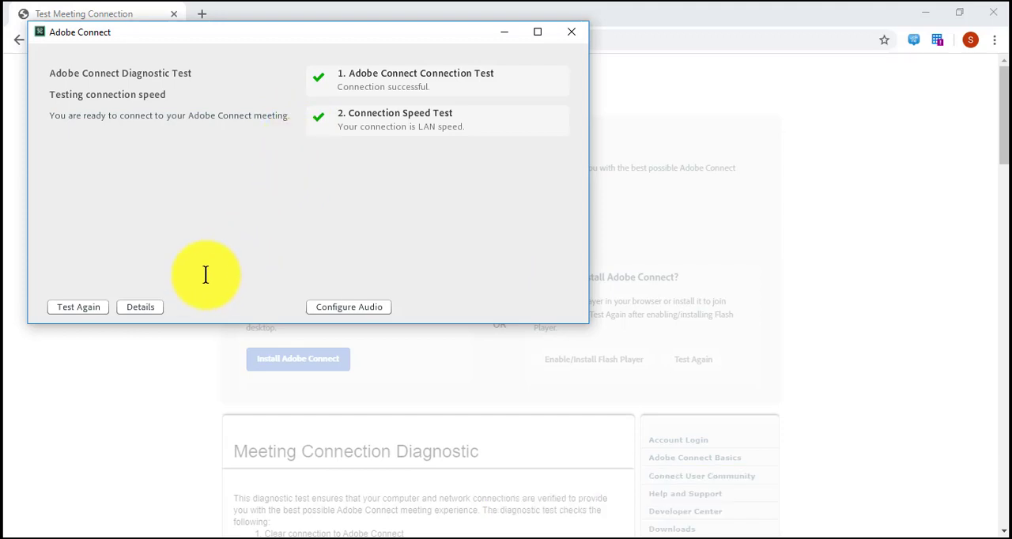
{"action": "mouse_move", "coordinate": [140, 307]}
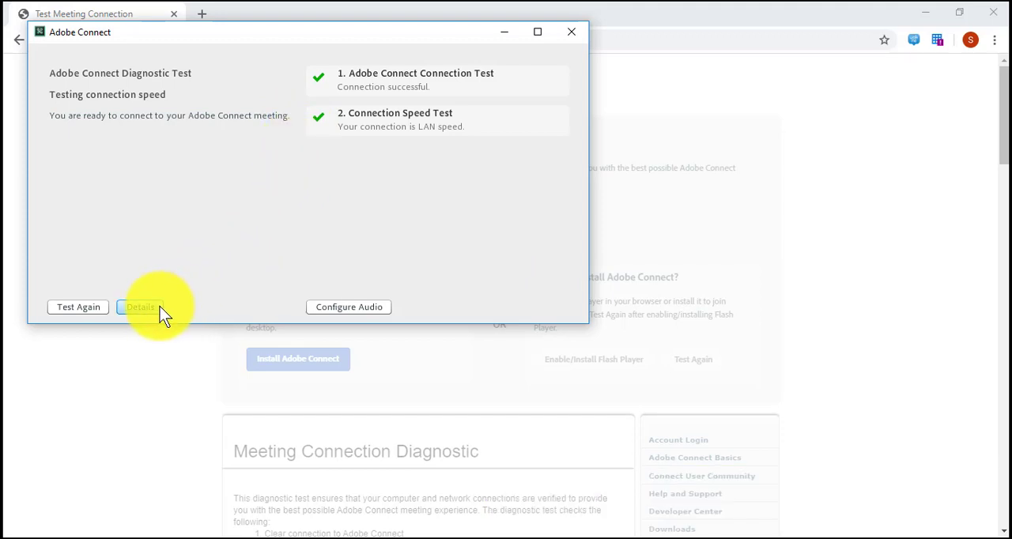
{"action": "left_click", "coordinate": [140, 307]}
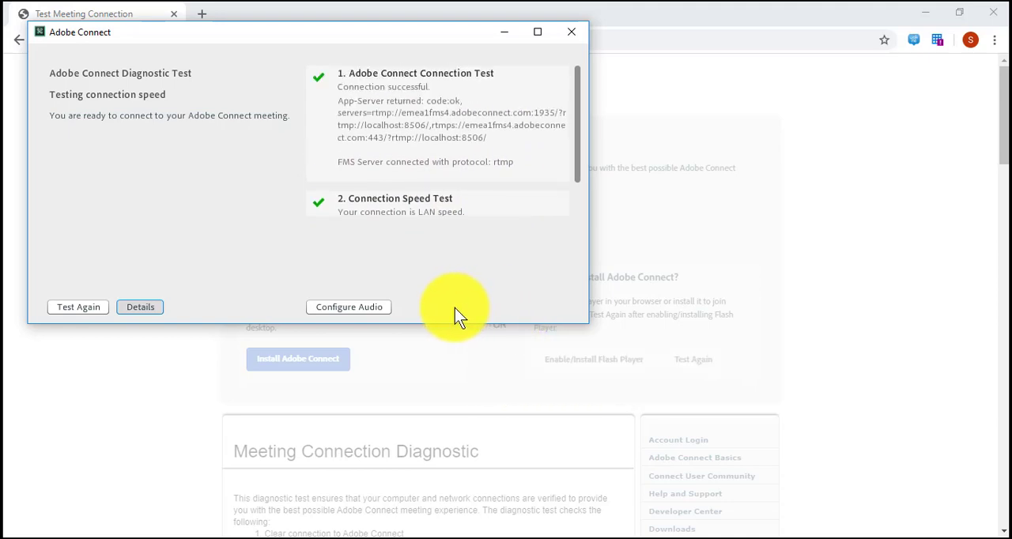
{"action": "mouse_move", "coordinate": [368, 307]}
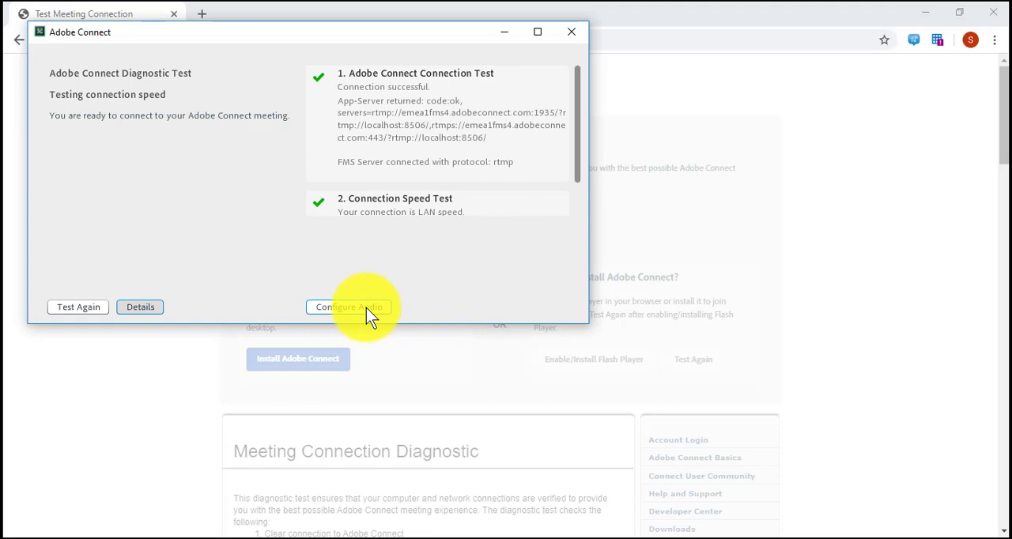
Run Configure Audio: test headset speakers, record the microphone, run Test Silence, finish.
{"action": "left_click", "coordinate": [348, 306]}
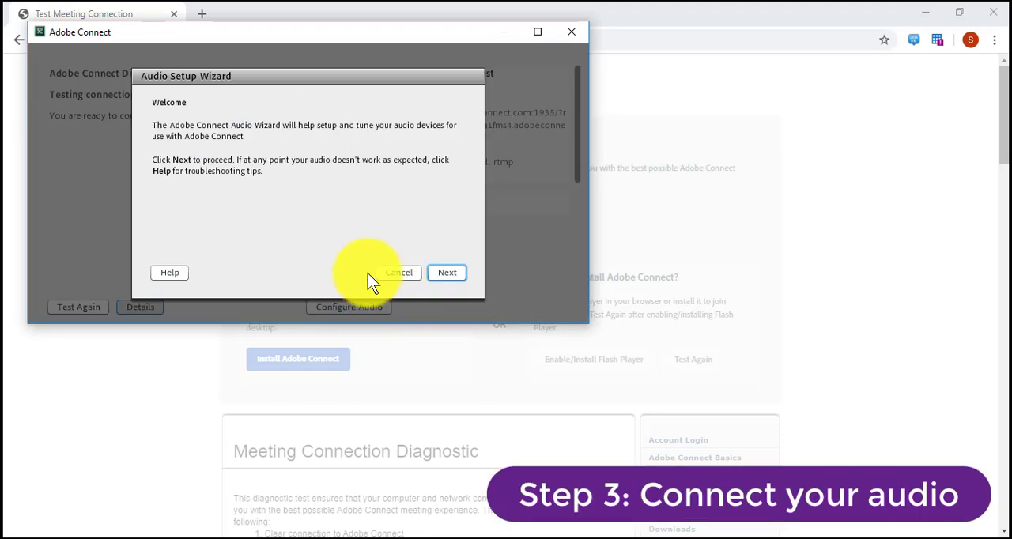
{"action": "mouse_move", "coordinate": [447, 277]}
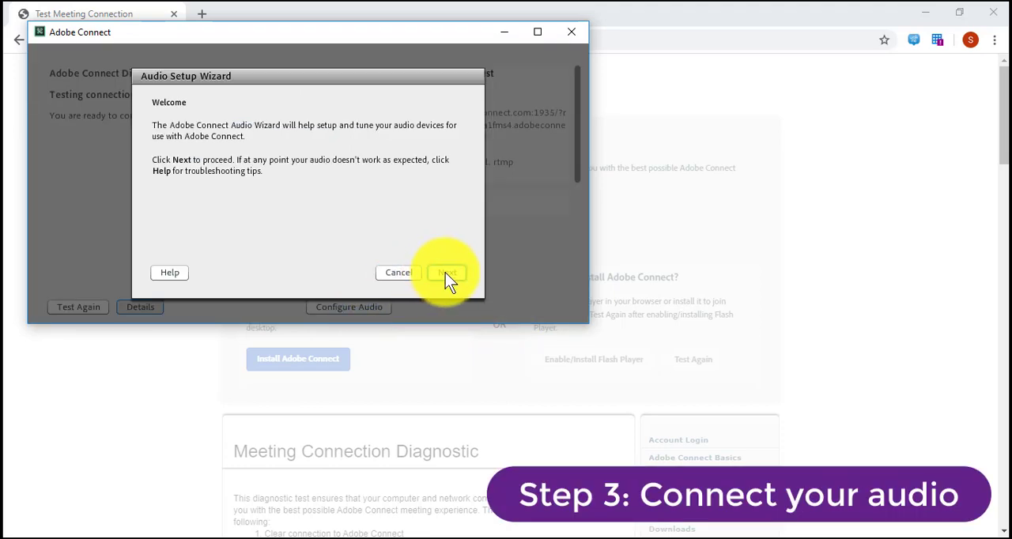
{"action": "left_click", "coordinate": [447, 272]}
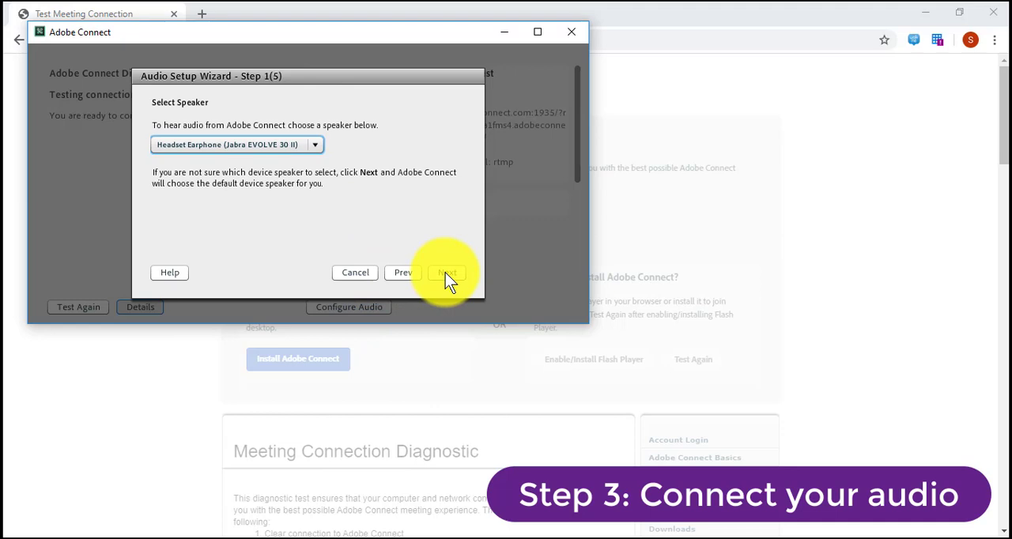
{"action": "left_click", "coordinate": [447, 272]}
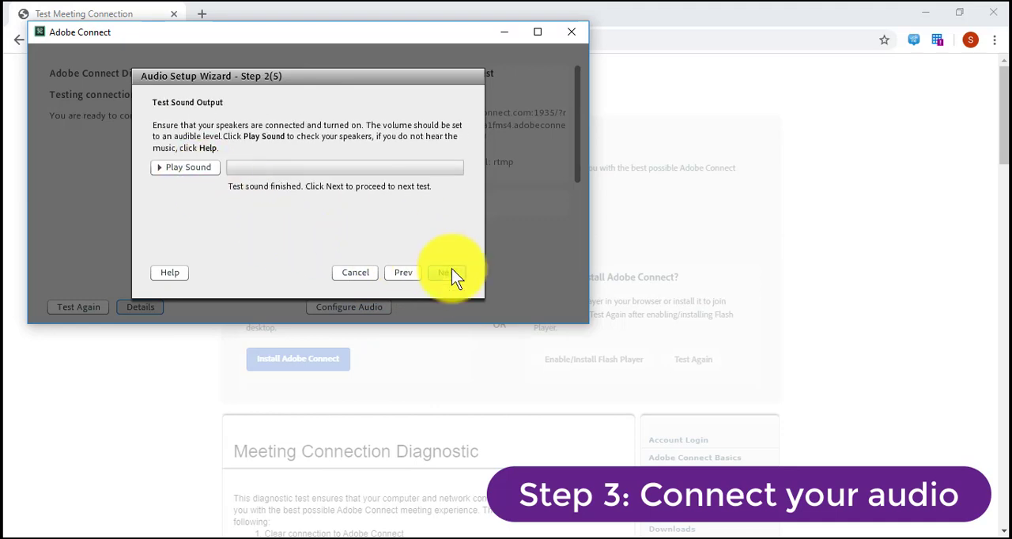
{"action": "left_click", "coordinate": [447, 272]}
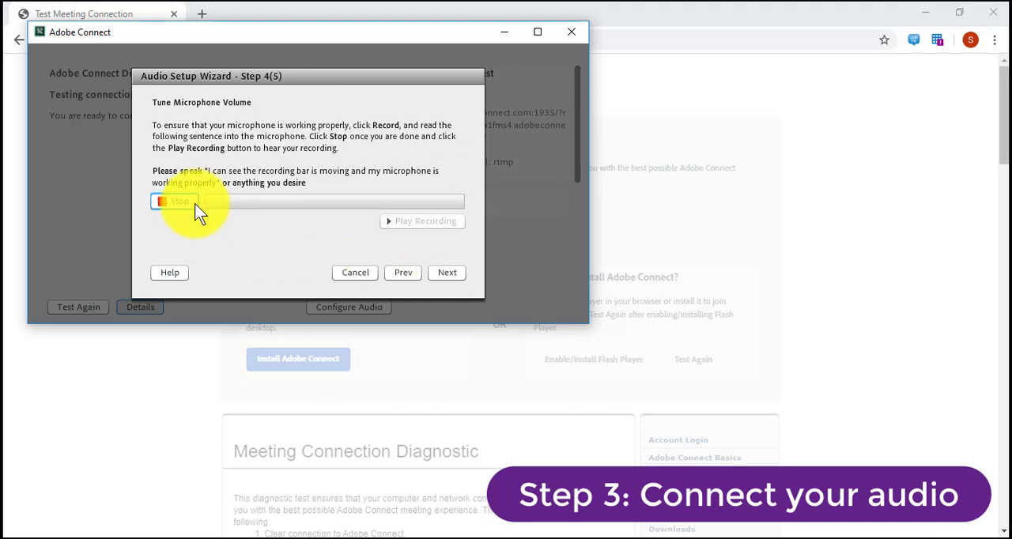
{"action": "left_click", "coordinate": [447, 272]}
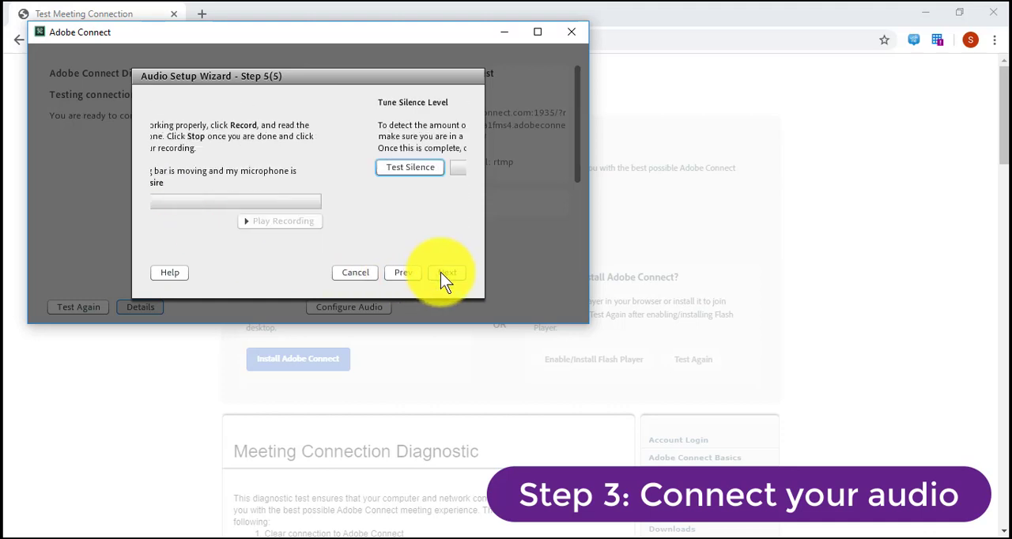
{"action": "left_click", "coordinate": [410, 167]}
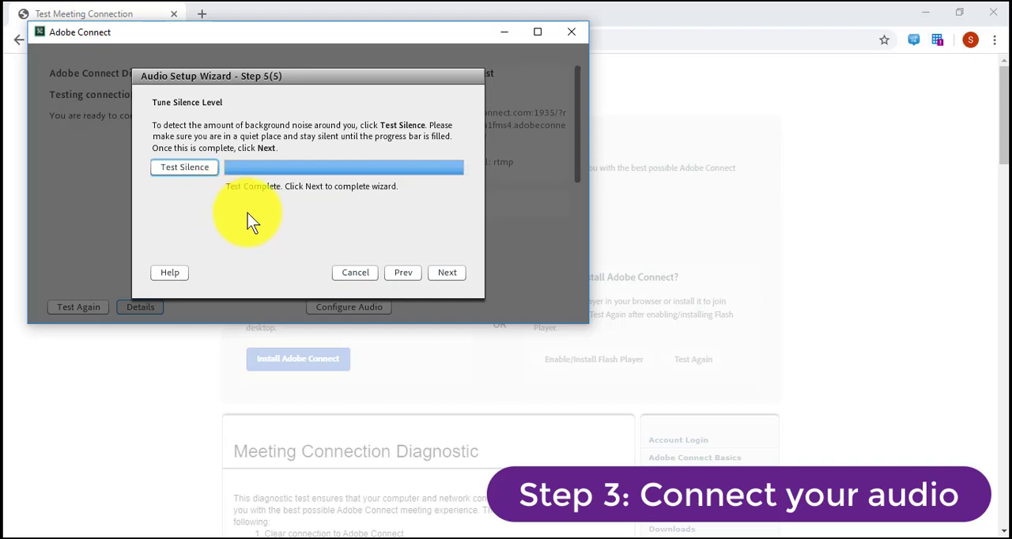
{"action": "left_click", "coordinate": [447, 272]}
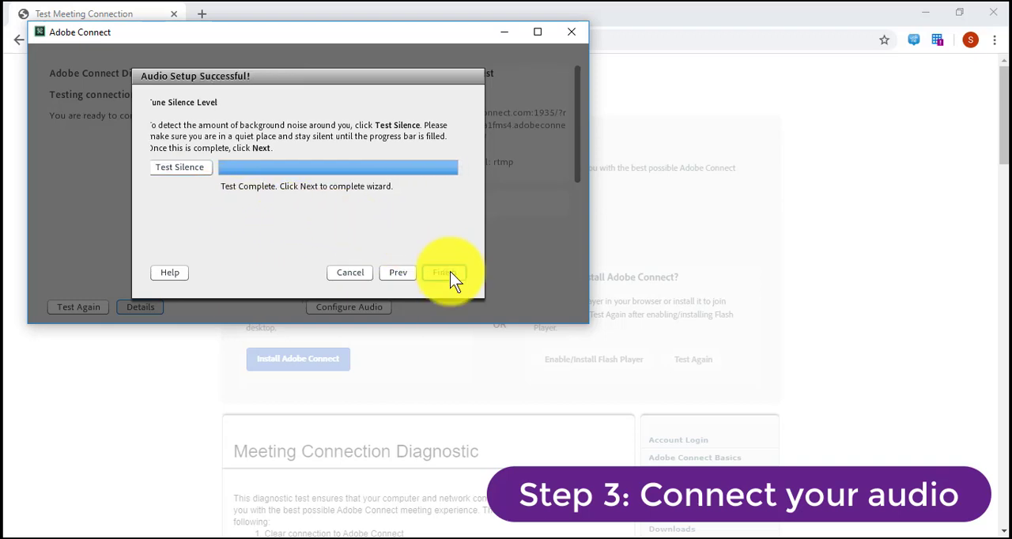
{"action": "left_click", "coordinate": [444, 272]}
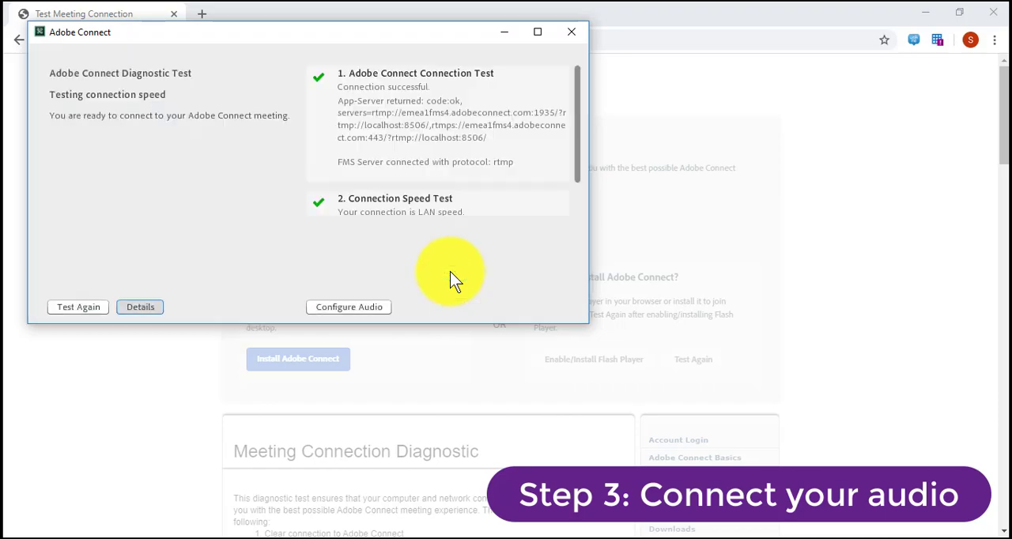